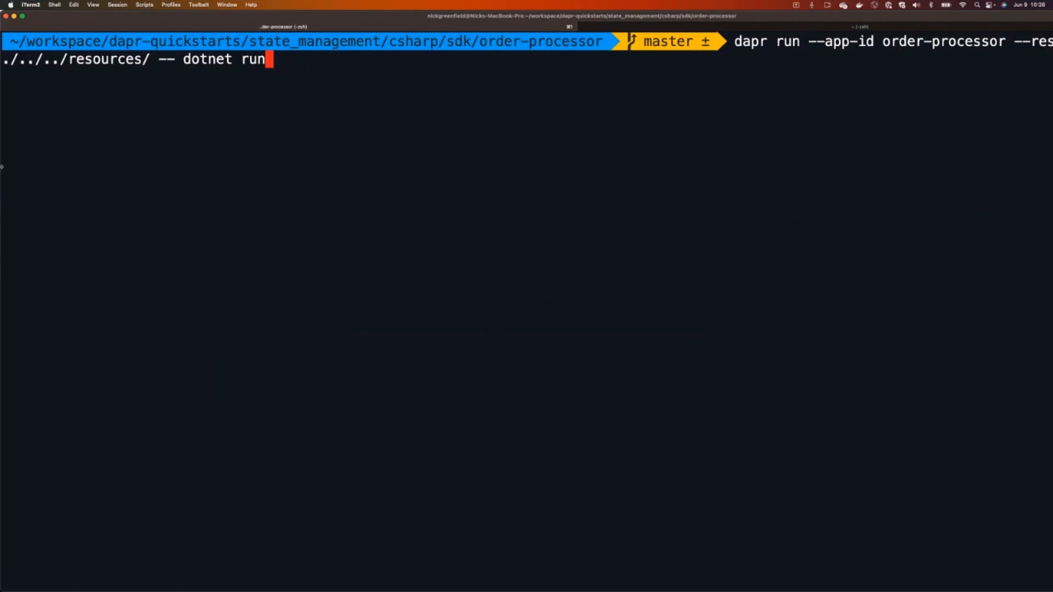
mouse_move(508, 201)
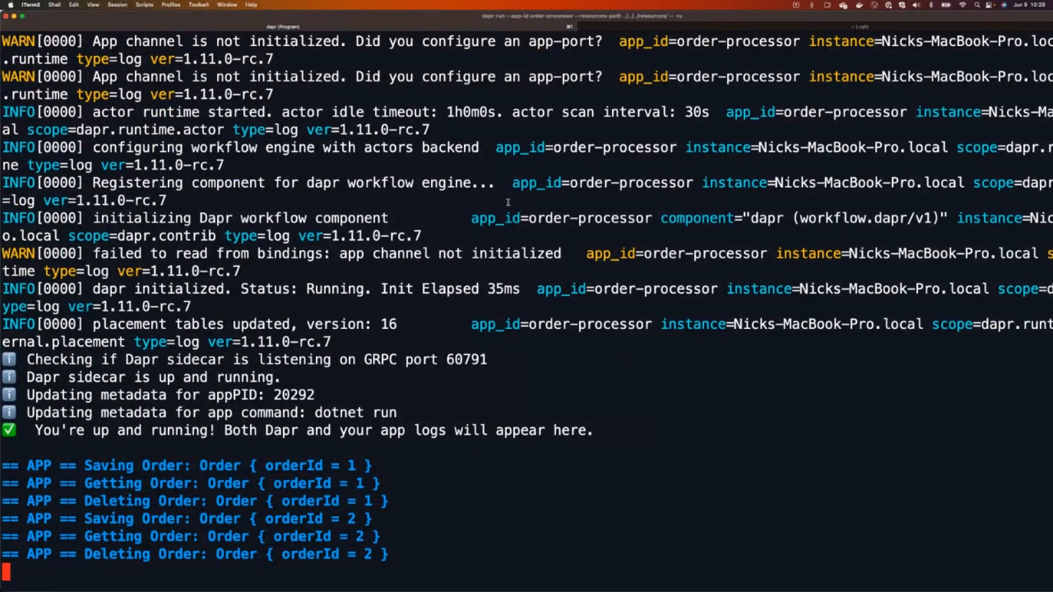
scroll(down, 3)
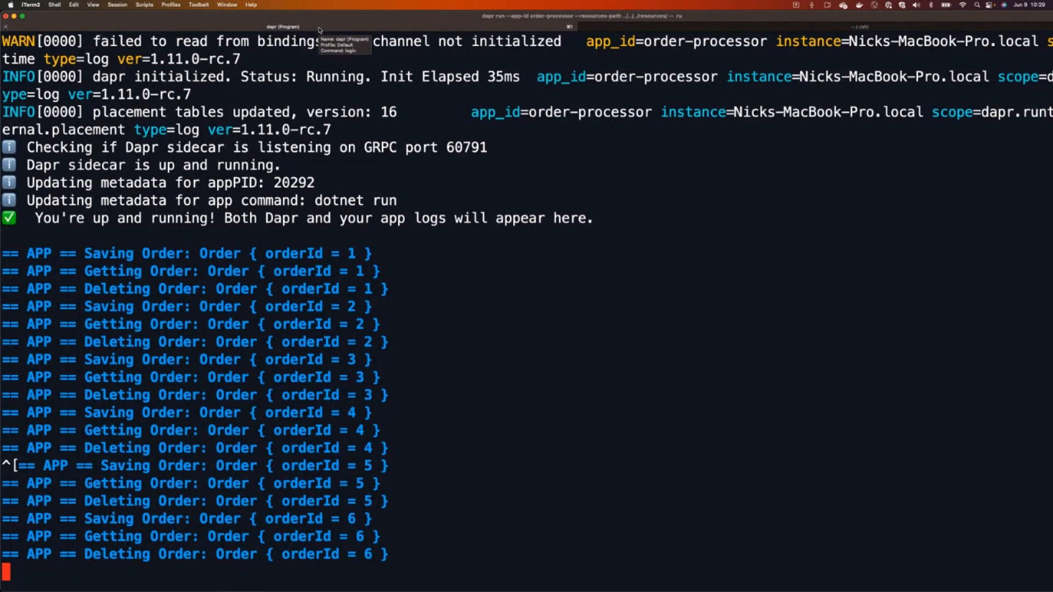
scroll(down, 3)
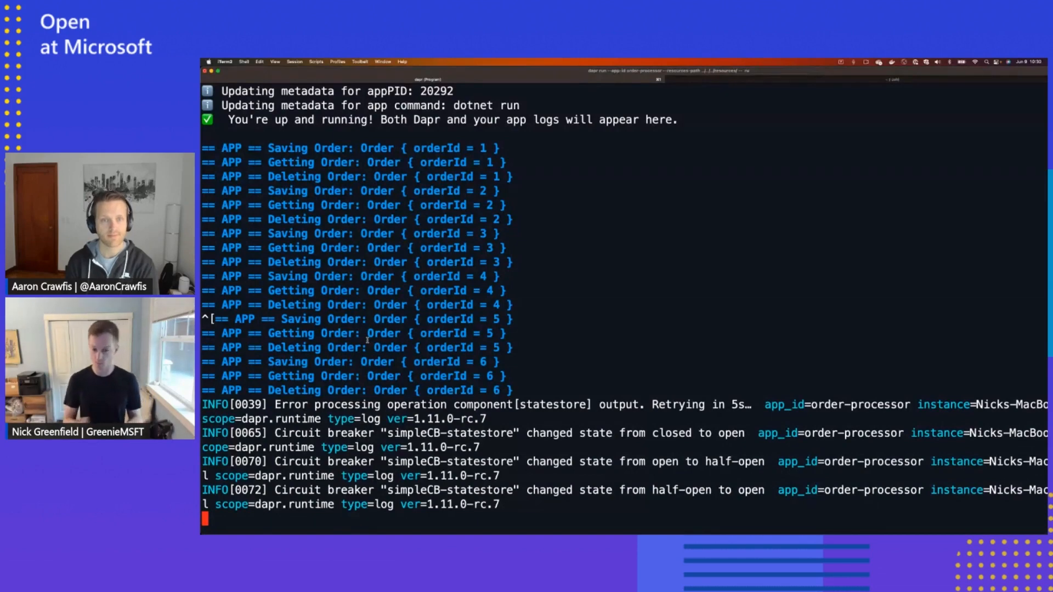
scroll(down, 3)
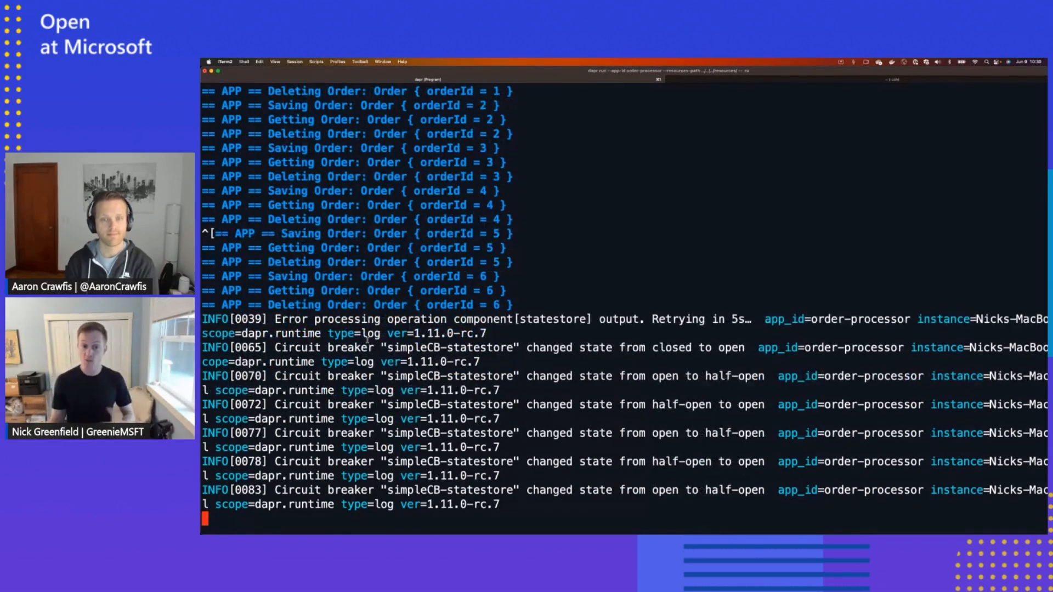
scroll(down, 3)
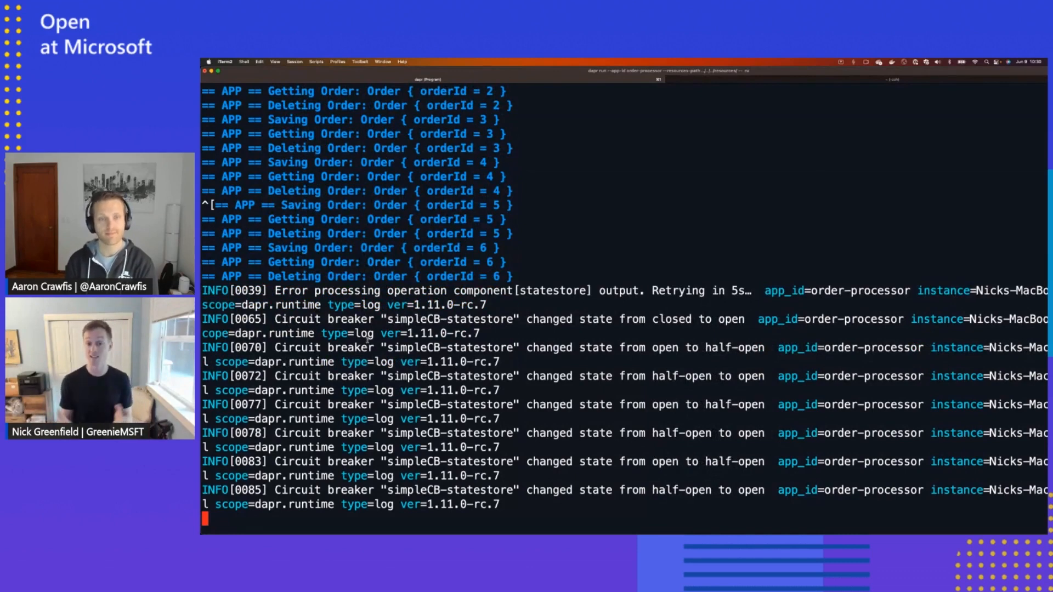
scroll(down, 3)
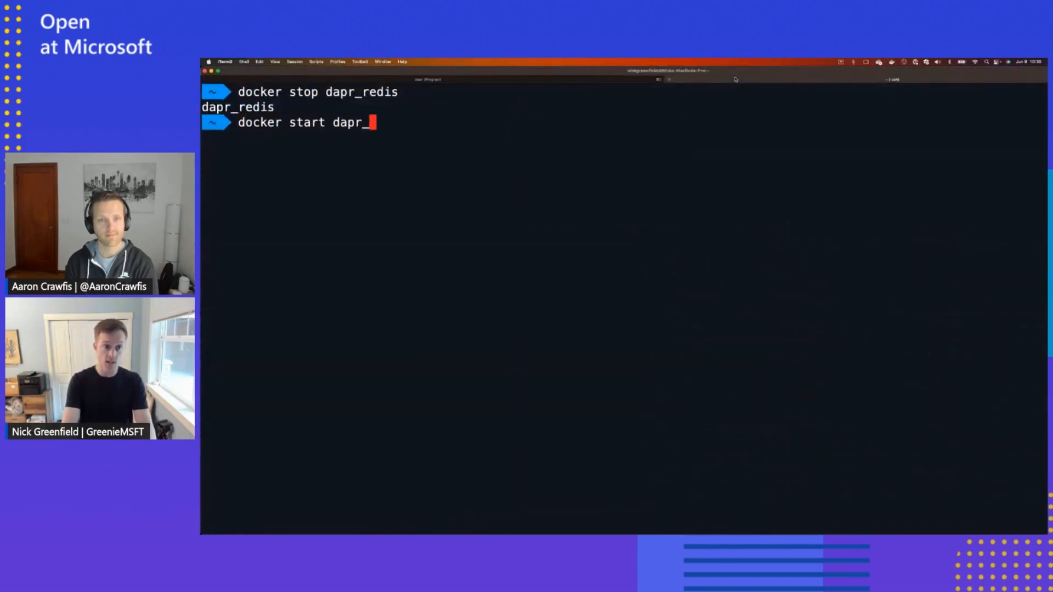
text(redis)
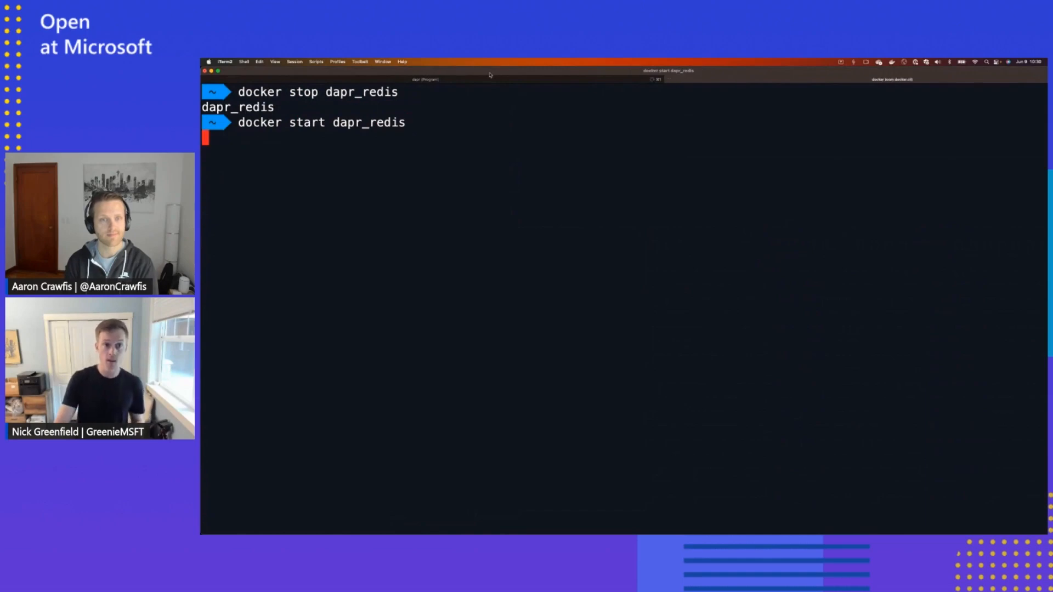